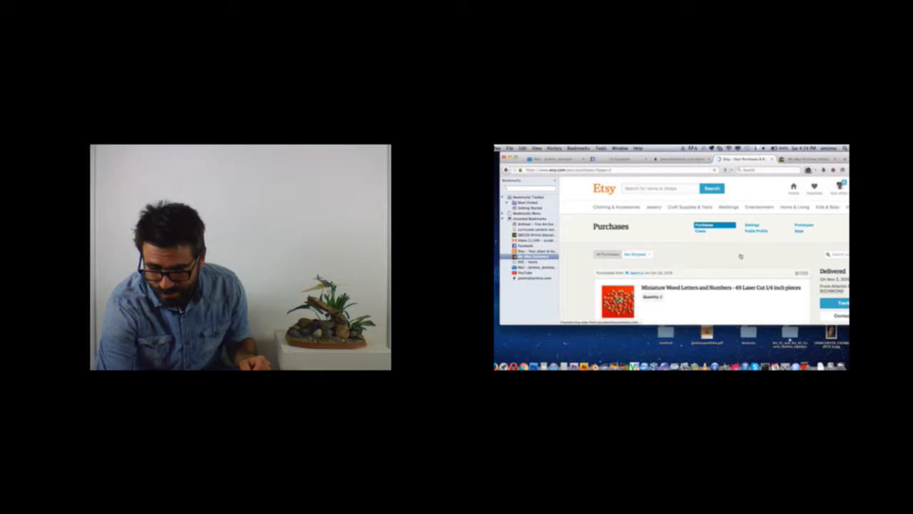
# Step: Scroll the Purchases list to the yellow green black dried bird wings order from October 2015
pyautogui.scroll(-3)
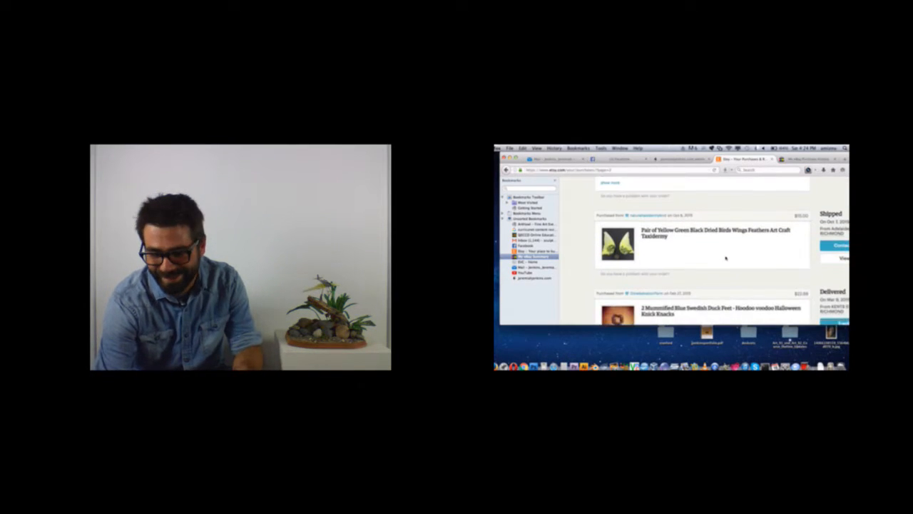
pyautogui.scroll(-3)
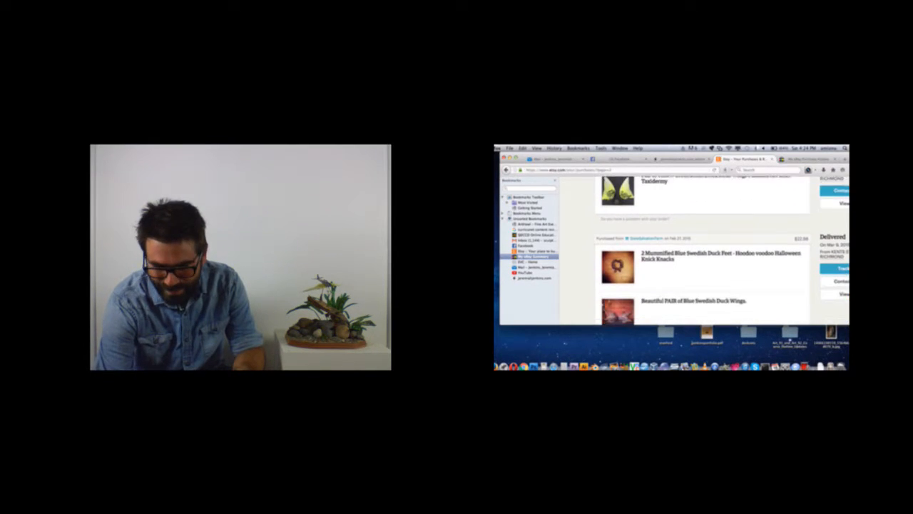
pyautogui.scroll(3)
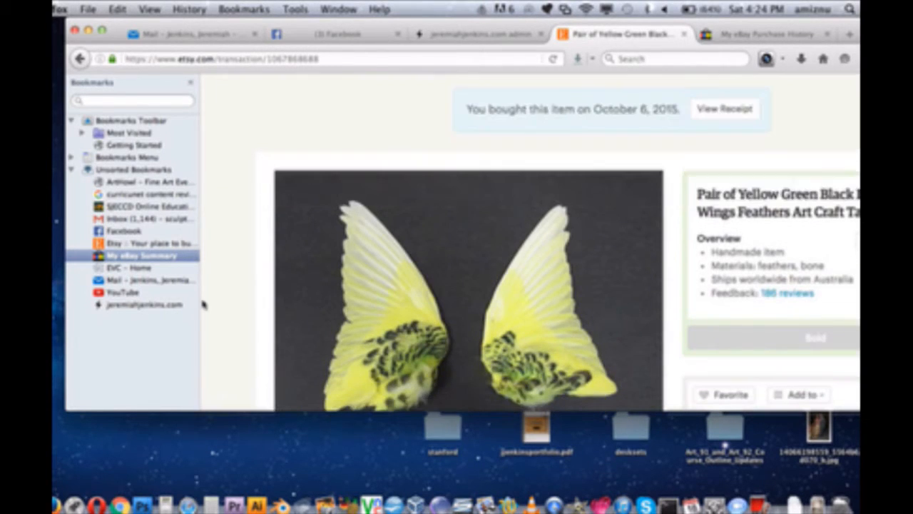
# Step: Scroll the purchase history to the Feb 27, 2015 mummified blue Swedish duck feet and wings order
pyautogui.scroll(-3)
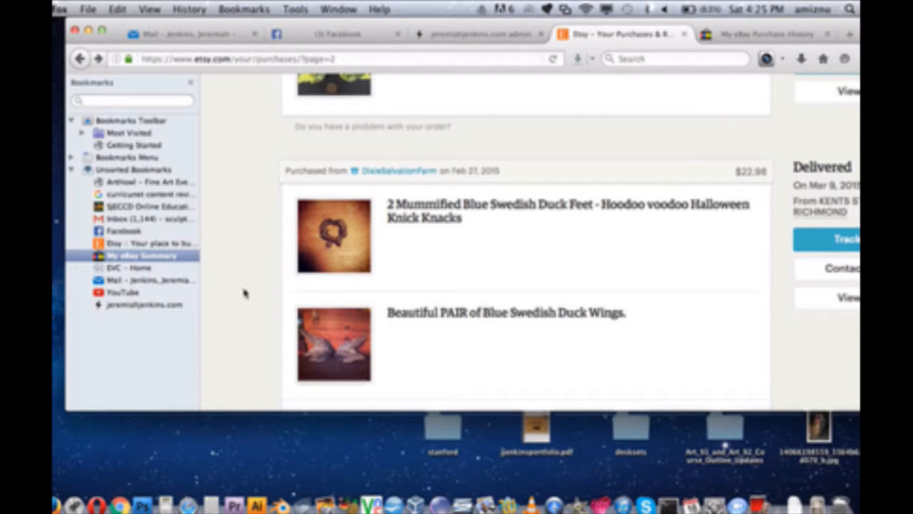
# Step: Scroll down past the duck feet and wings order to reveal its shop note
pyautogui.scroll(-3)
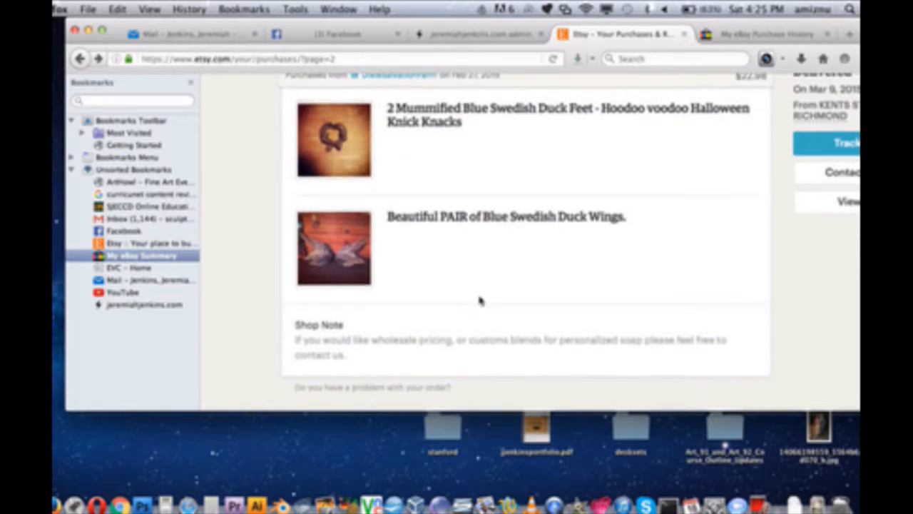
pyautogui.moveTo(588, 245)
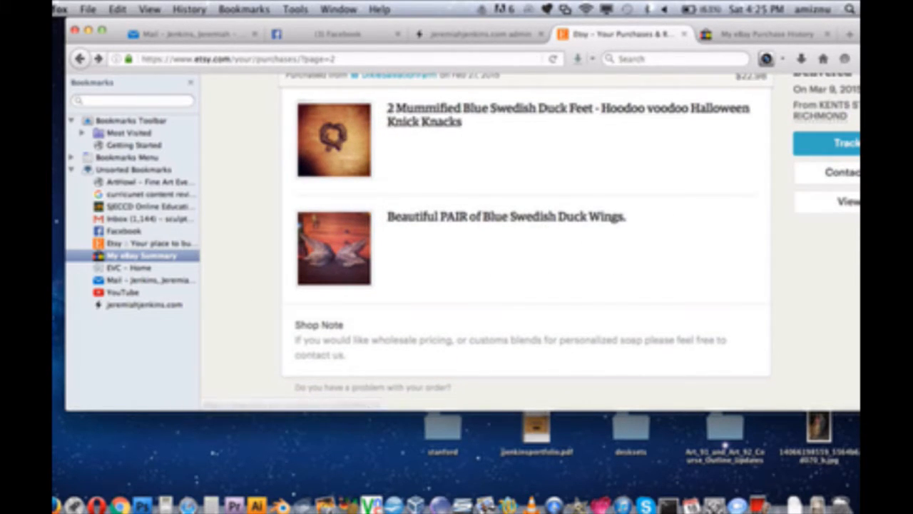
pyautogui.moveTo(568, 148)
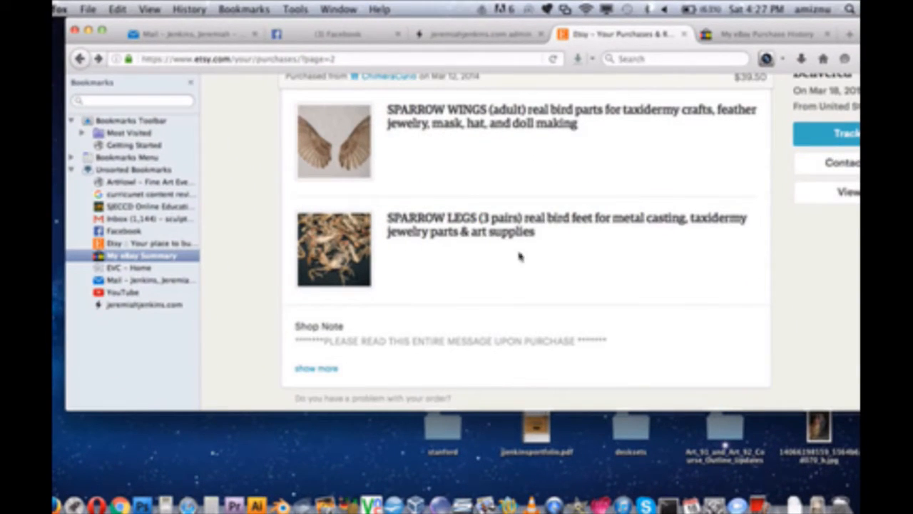
pyautogui.moveTo(442, 257)
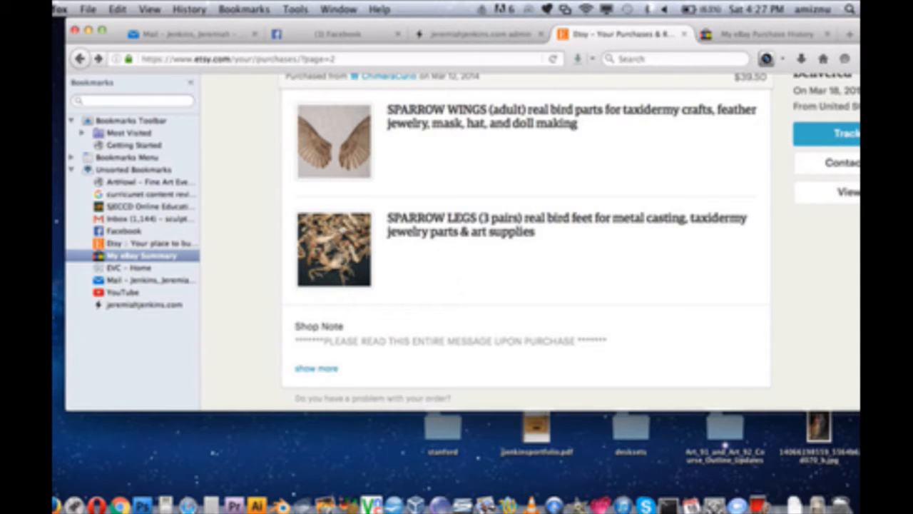
pyautogui.click(331, 248)
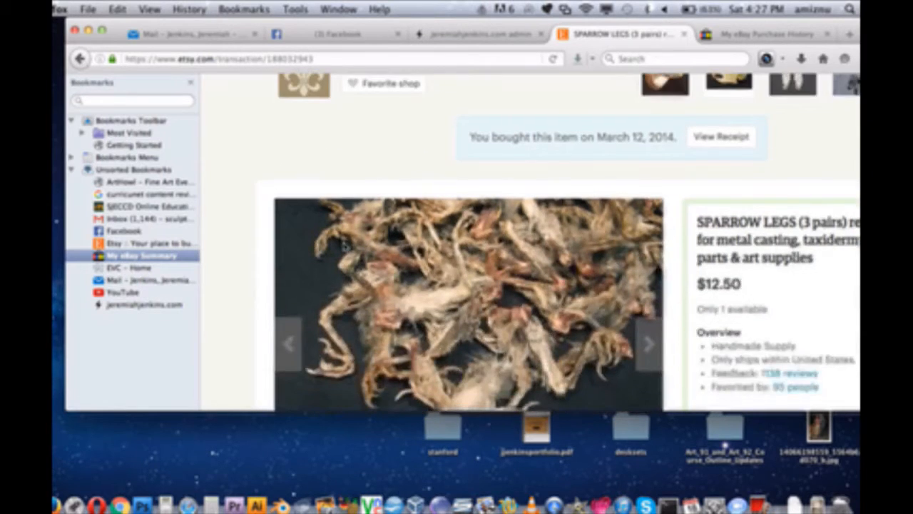
pyautogui.scroll(-3)
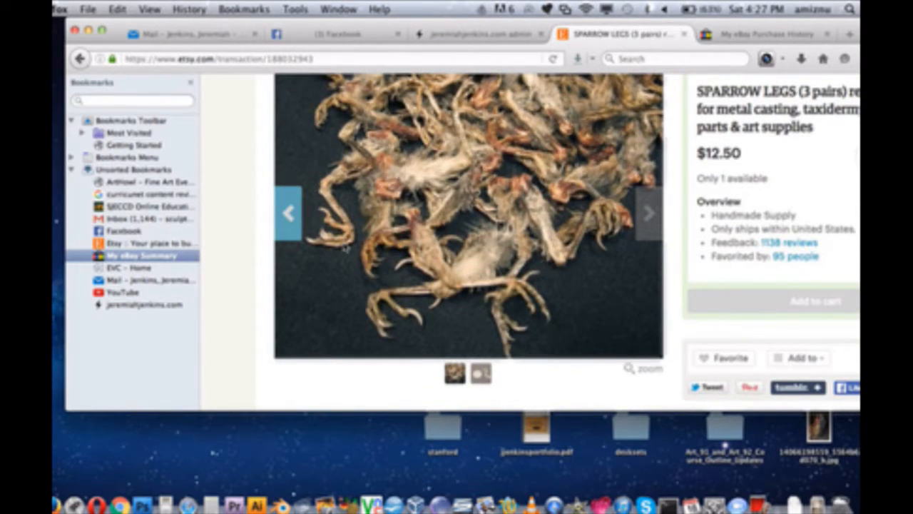
pyautogui.moveTo(324, 248)
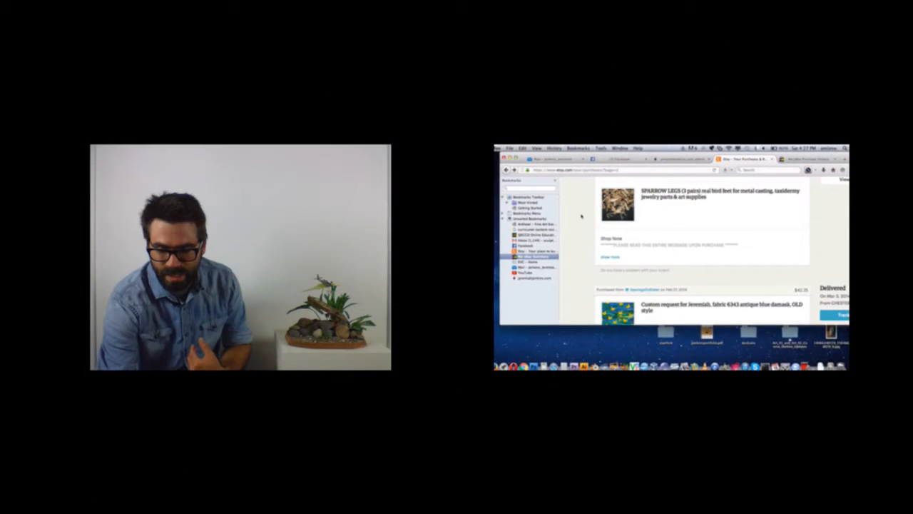
# Step: Scroll to the February 2016 order of yellow gray and yellow green dried bird wings
pyautogui.scroll(-3)
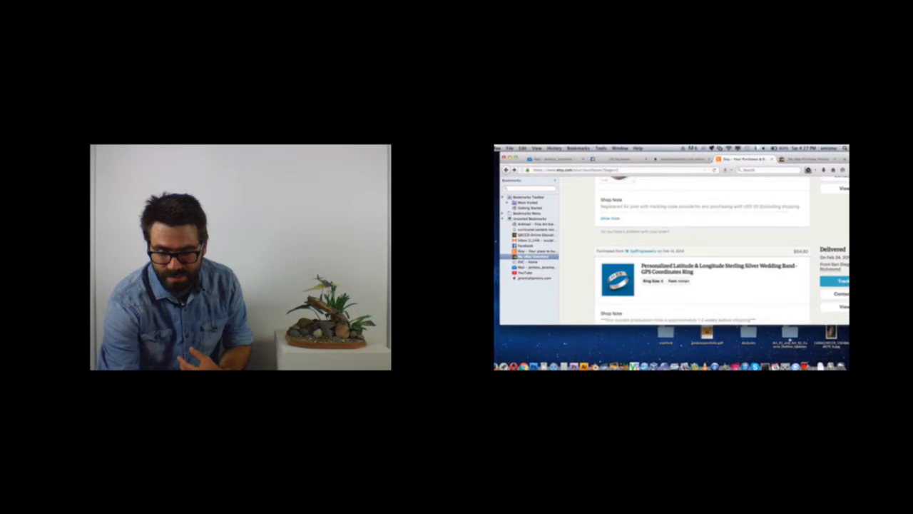
pyautogui.scroll(-3)
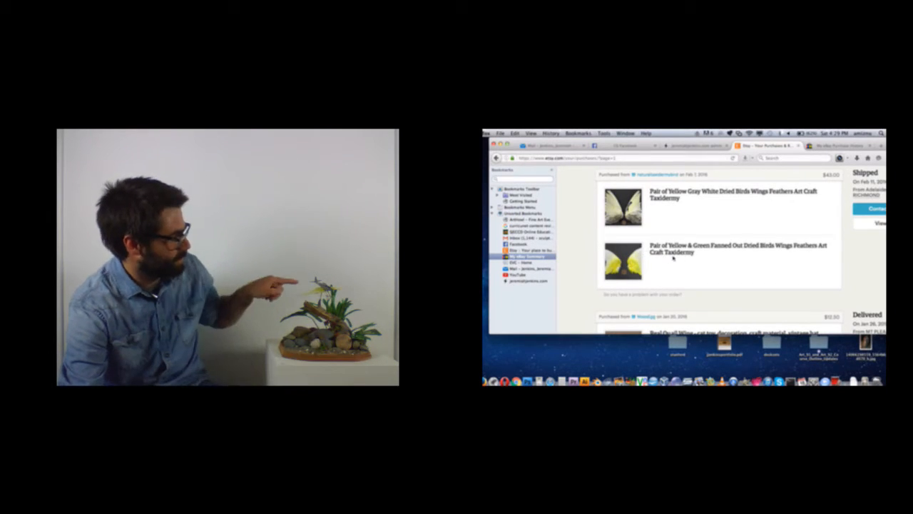
# Step: Scroll through the MoosEgg Real Quail Wing listing's Item details description and back up
pyautogui.scroll(-3)
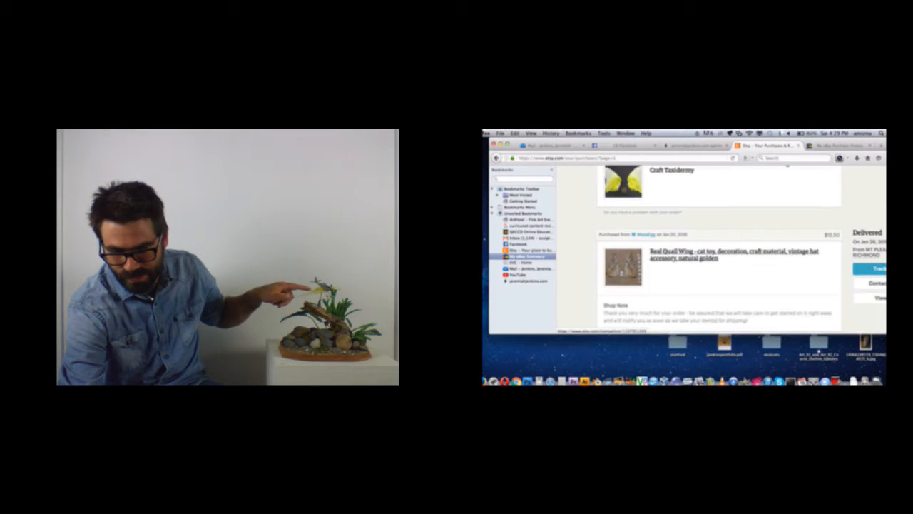
pyautogui.scroll(-3)
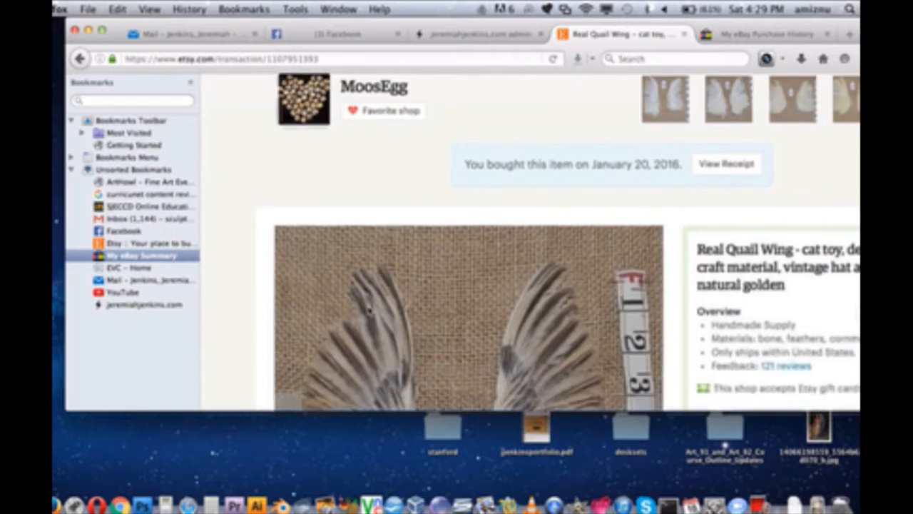
pyautogui.scroll(-3)
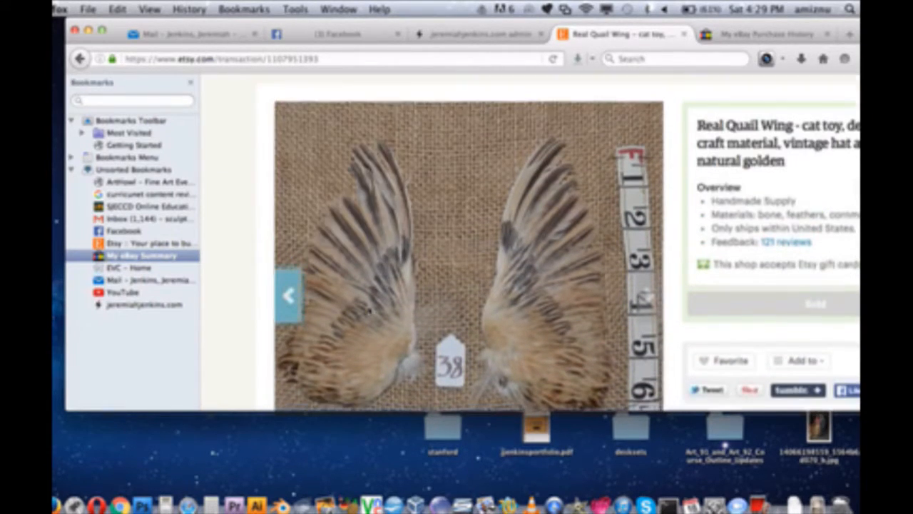
pyautogui.scroll(-3)
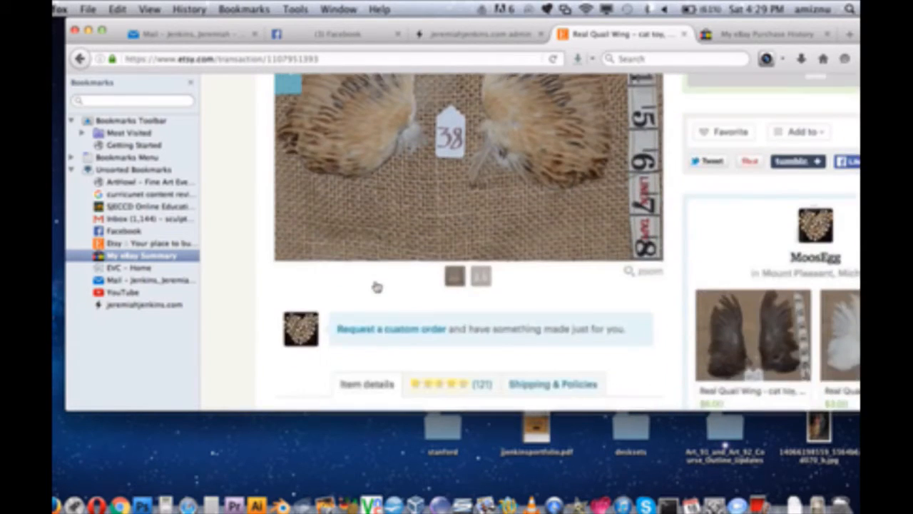
pyautogui.scroll(-3)
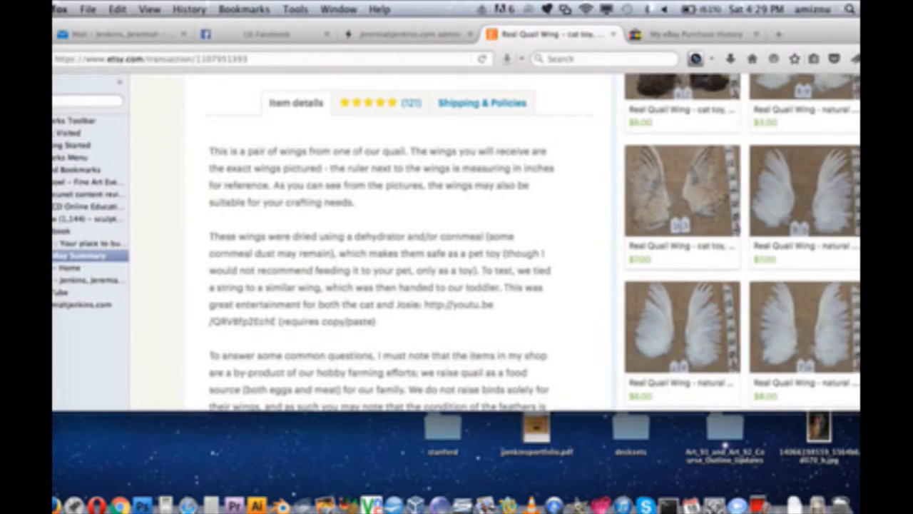
pyautogui.scroll(-3)
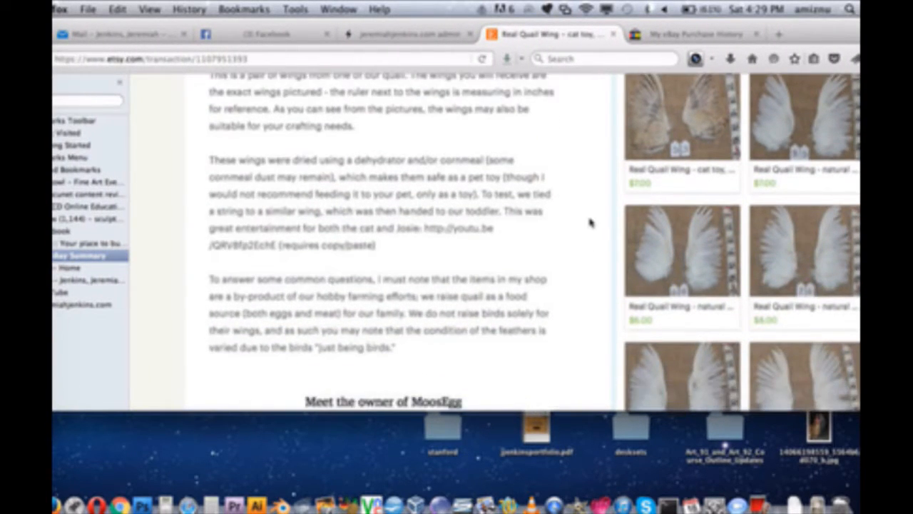
pyautogui.scroll(3)
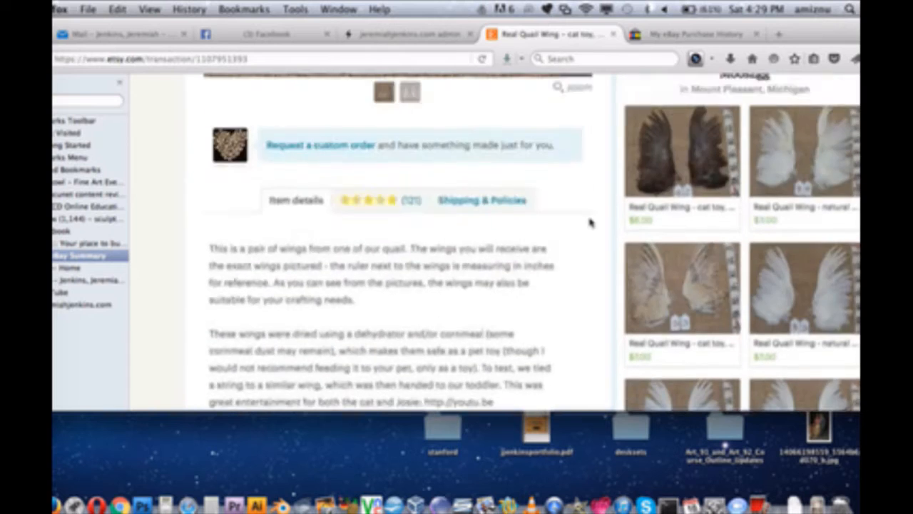
pyautogui.scroll(3)
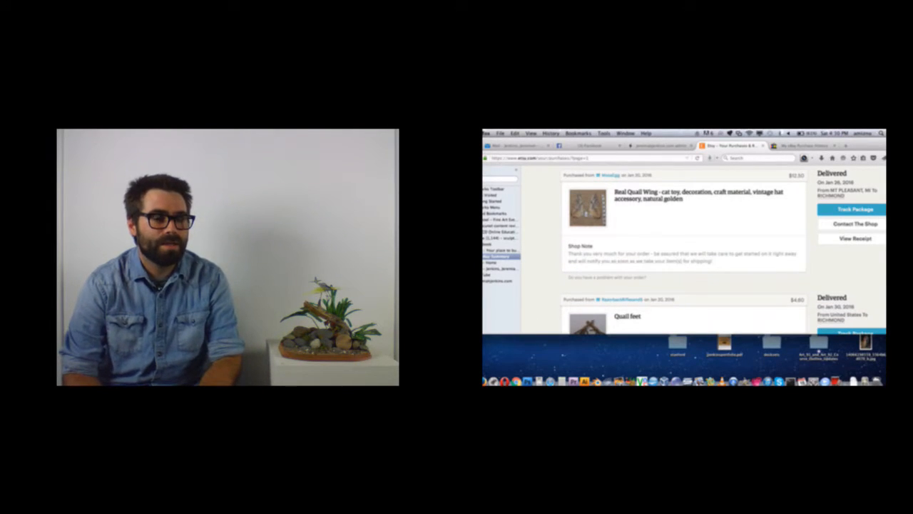
# Step: Scroll past the Quail feet order to the English carrion crow wings, mallard wings and crow feet order
pyautogui.scroll(-3)
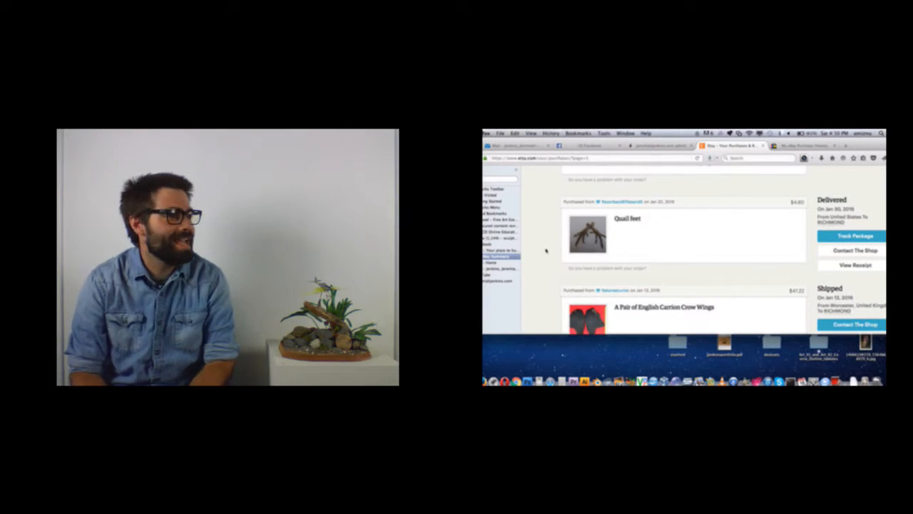
pyautogui.scroll(-3)
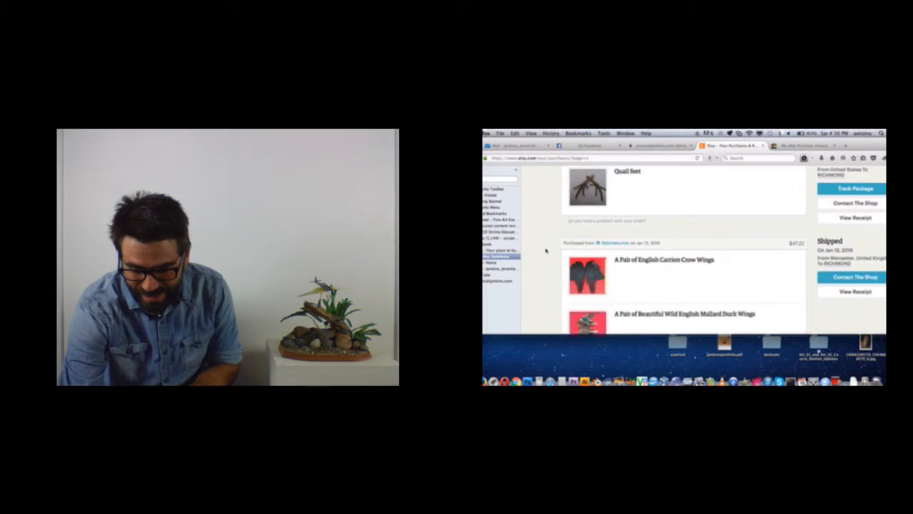
pyautogui.scroll(-3)
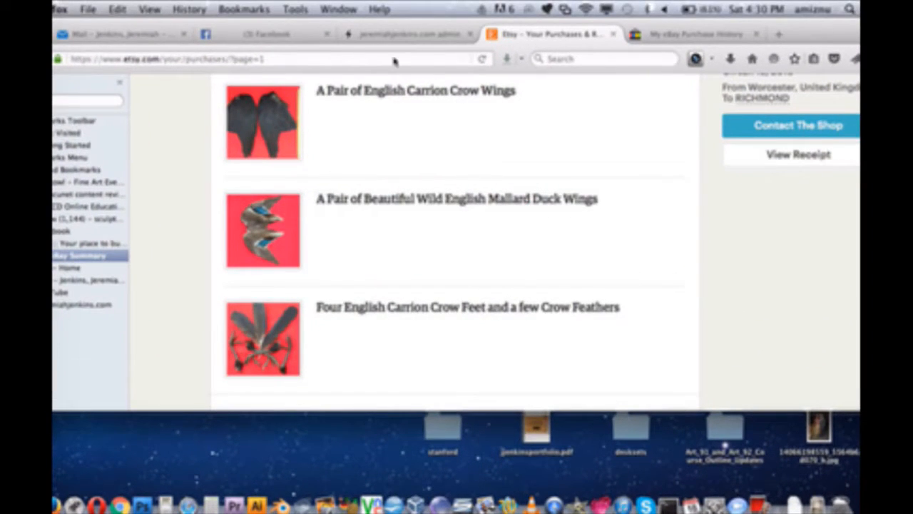
pyautogui.moveTo(394, 140)
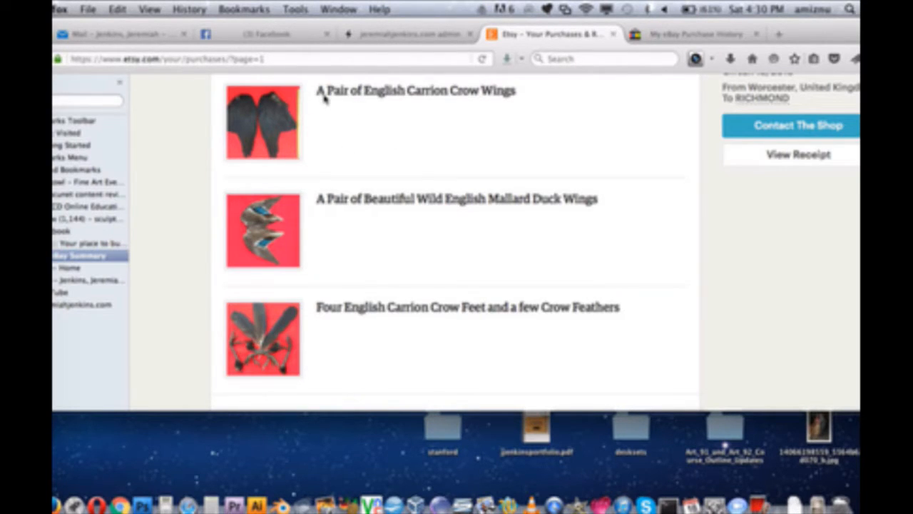
pyautogui.moveTo(335, 351)
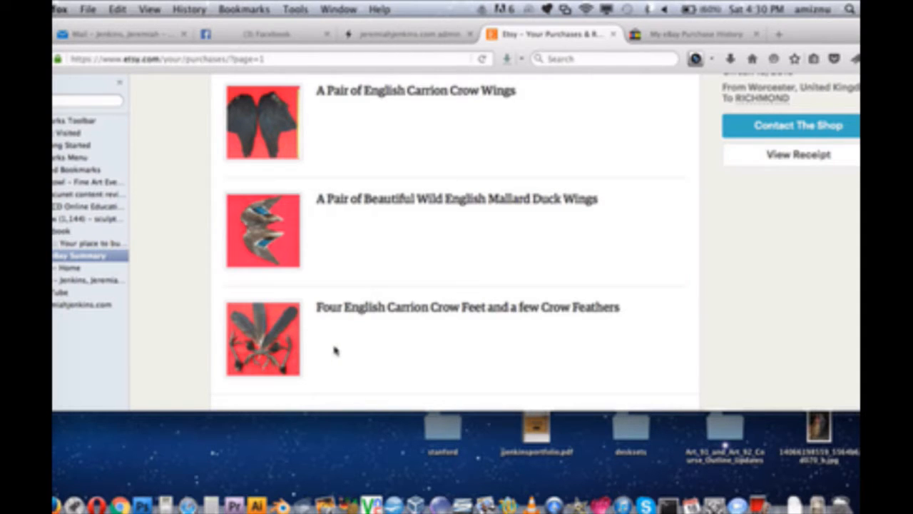
pyautogui.moveTo(321, 348)
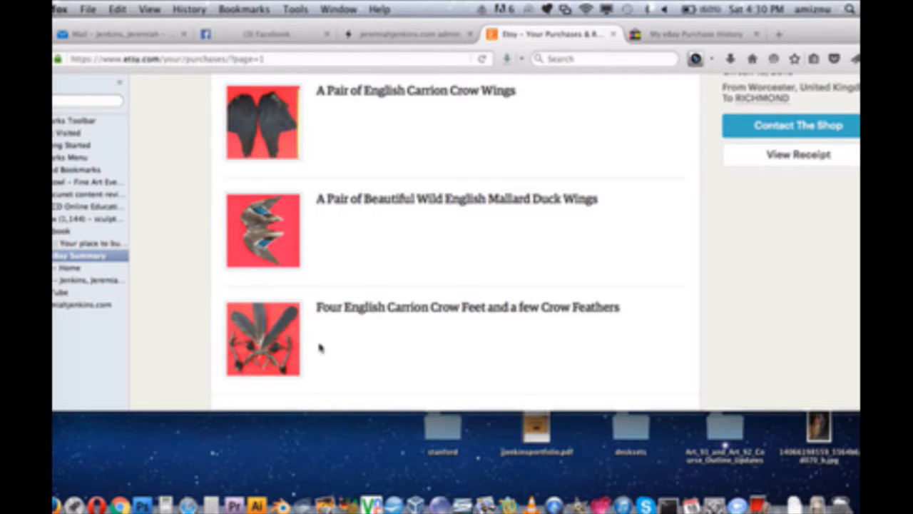
# Step: Scroll to the Jan 13, 2016 Real Mallard Duck Feet order from AmberDragonfire and its shop note
pyautogui.scroll(-3)
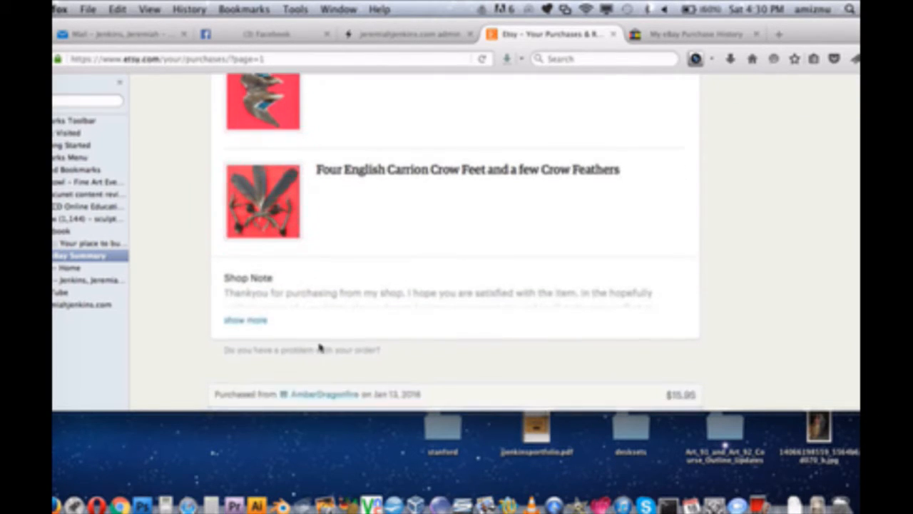
pyautogui.scroll(-3)
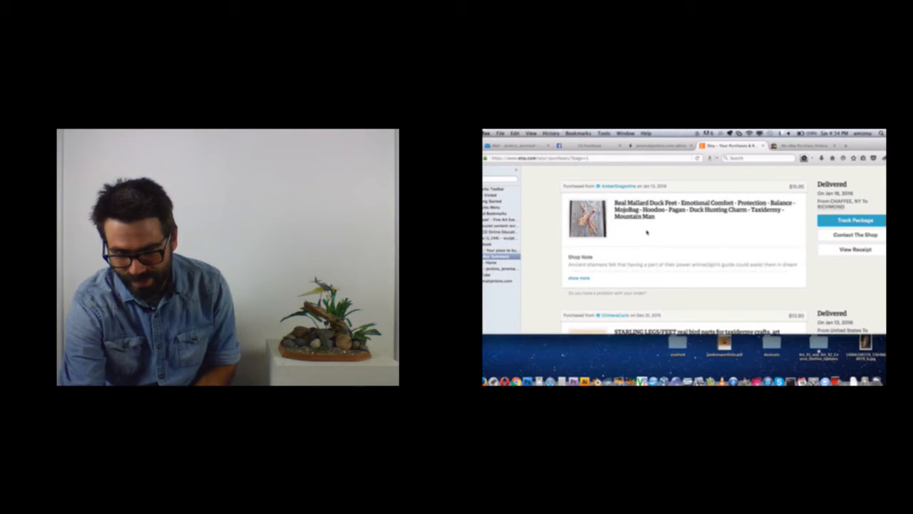
# Step: Scroll further down to the Dec 31, 2015 order totalling $19.57
pyautogui.scroll(-3)
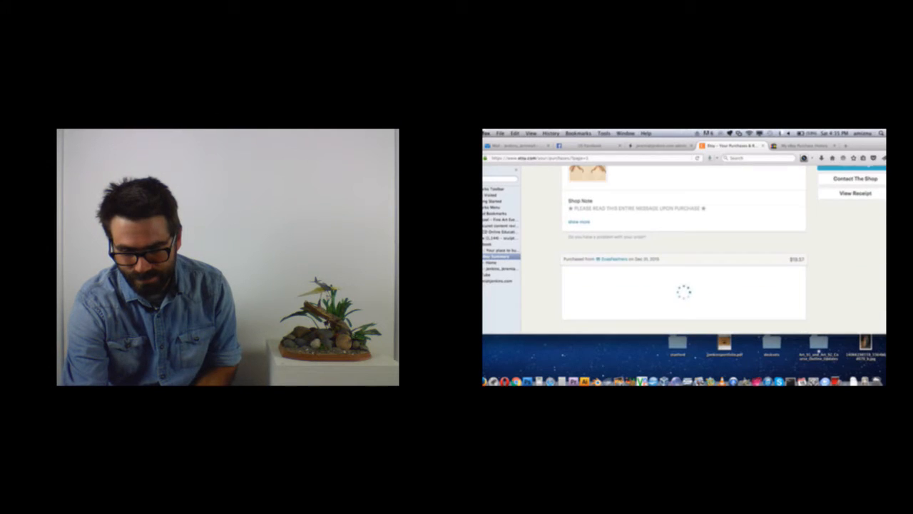